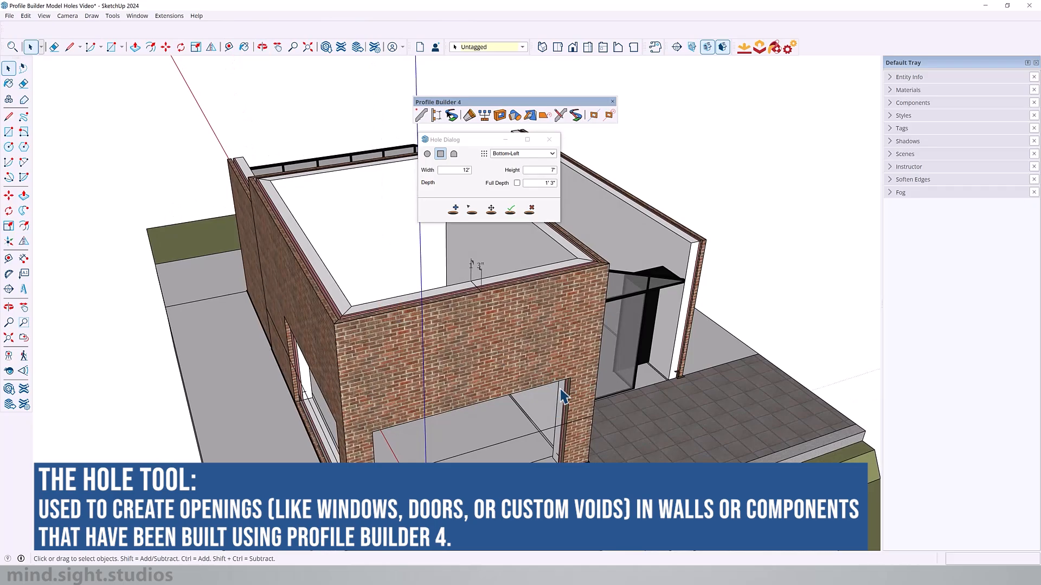
- Close the Hole Dialog to view the whole brick house and site
left_click(472, 209)
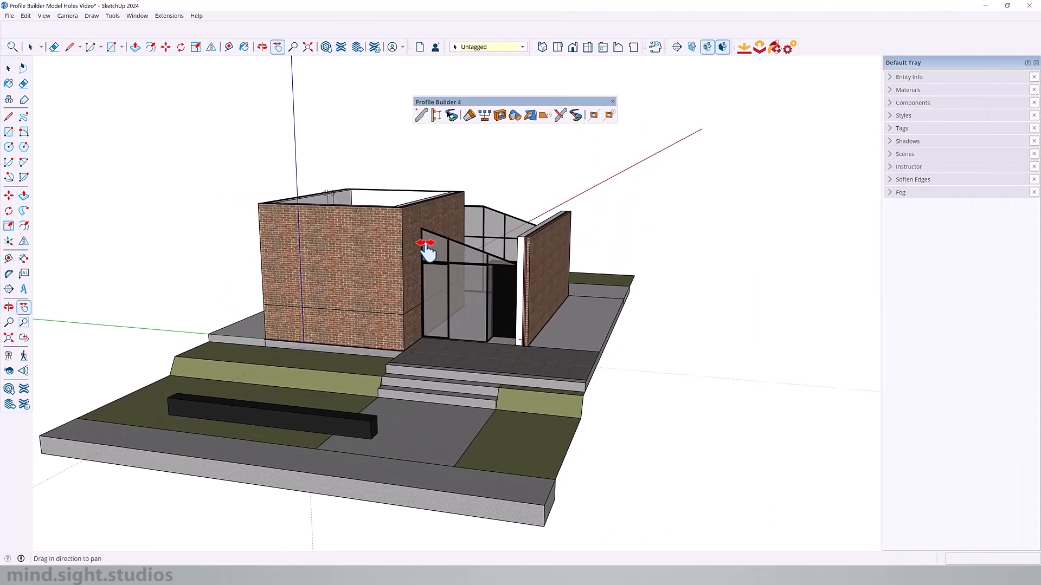
mouse_move(369, 255)
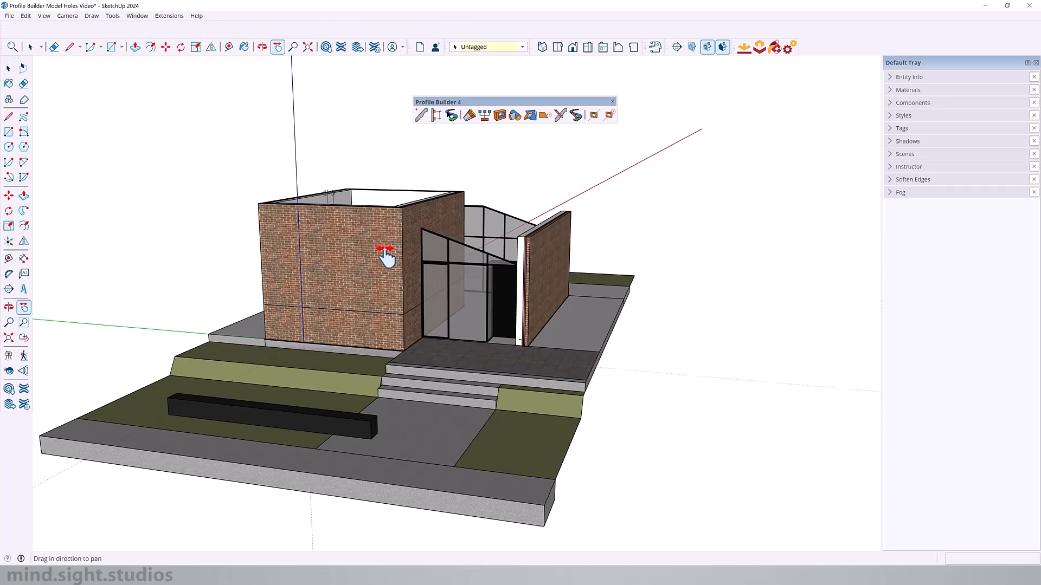
mouse_move(378, 258)
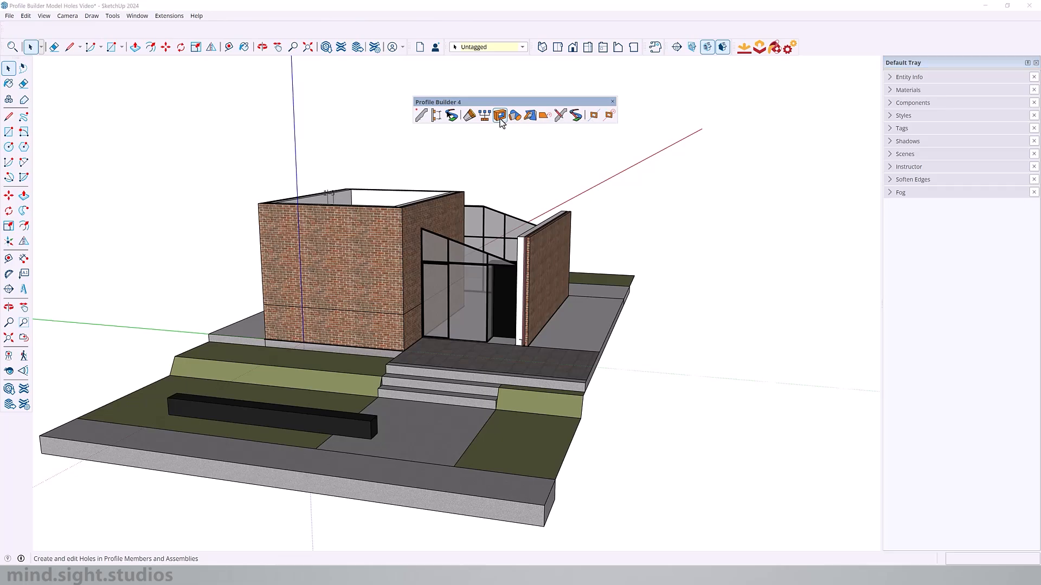
- Choose a circular hole in the Hole Dialog, keeping the bottom-left placement point
left_click(498, 114)
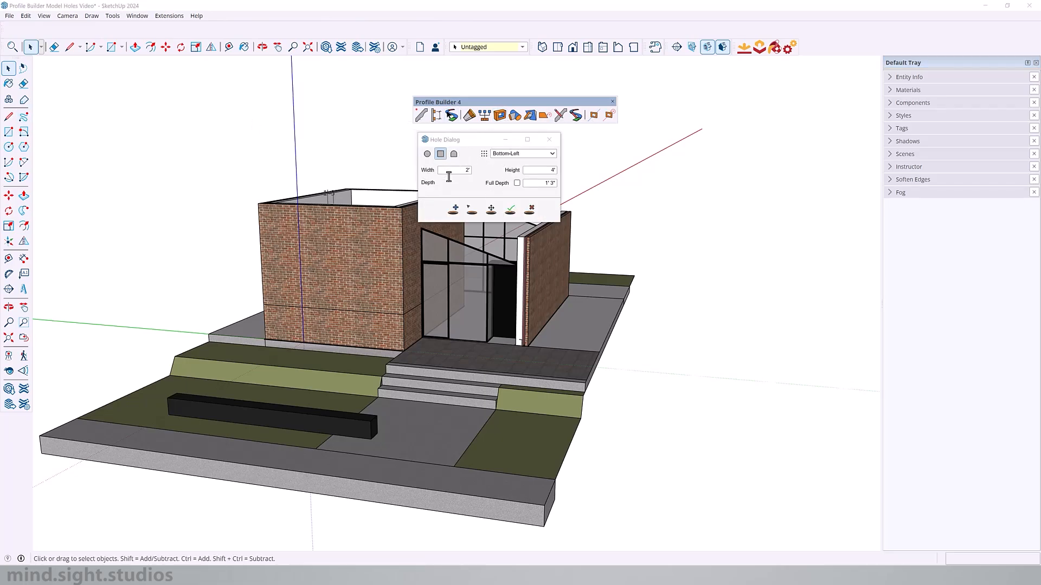
mouse_move(453, 181)
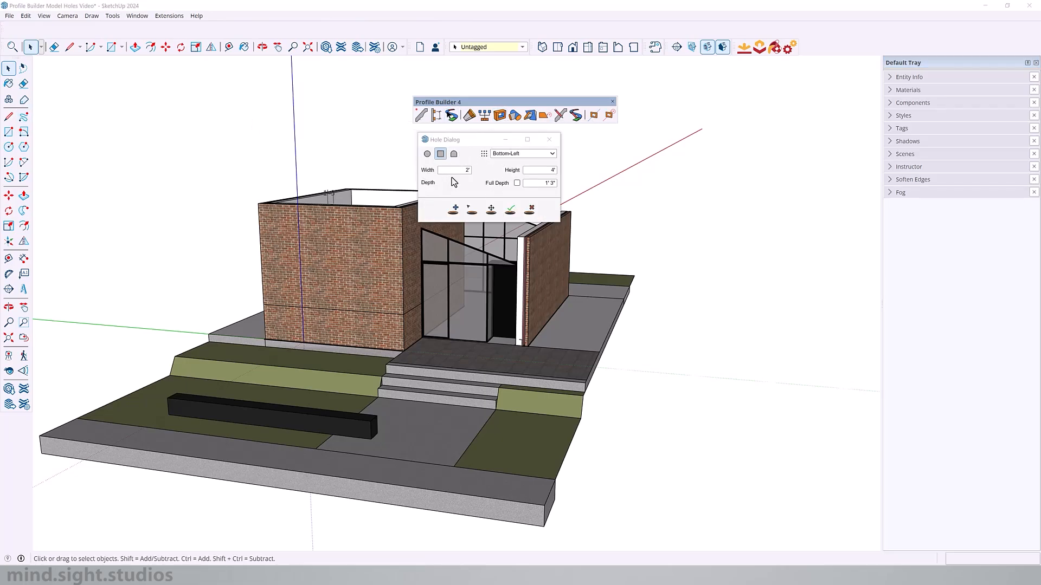
left_click(428, 153)
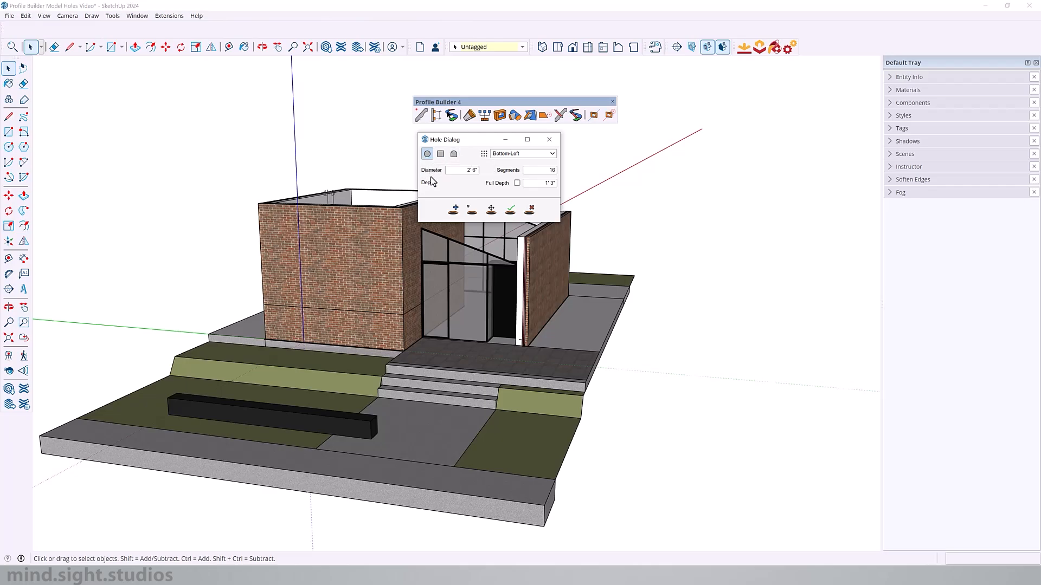
left_click(523, 153)
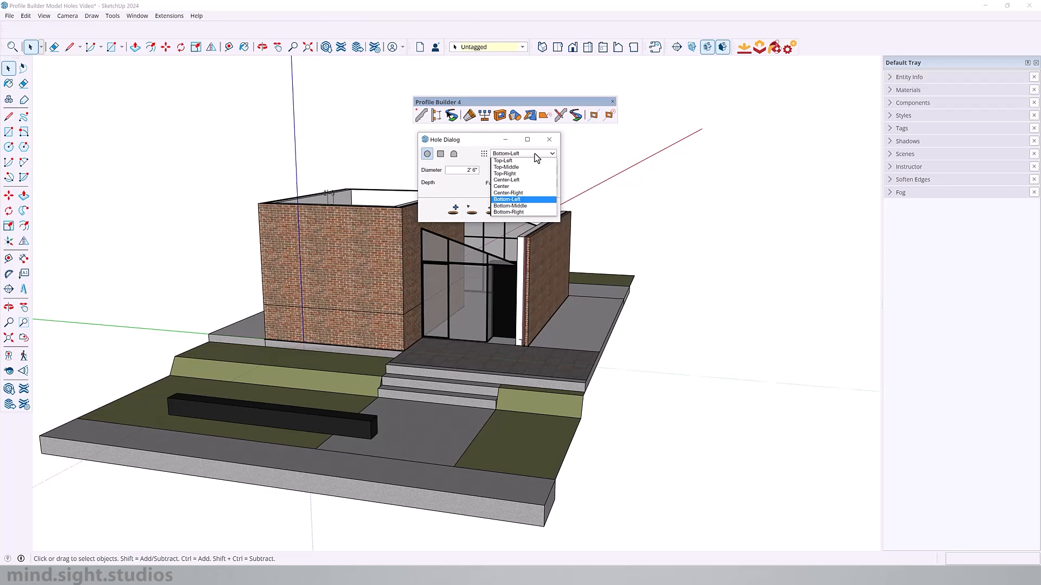
left_click(506, 199)
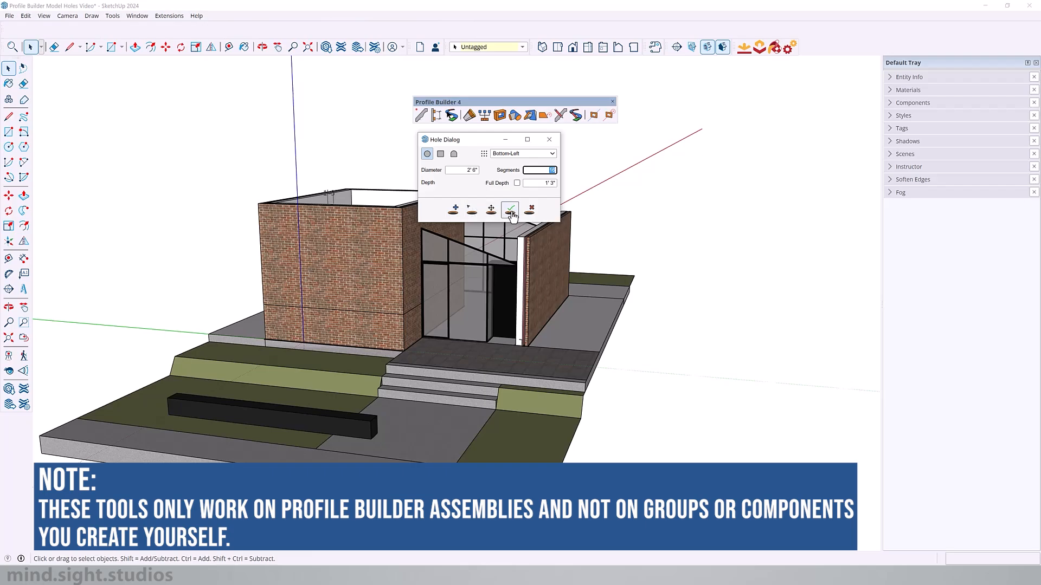
mouse_move(530, 209)
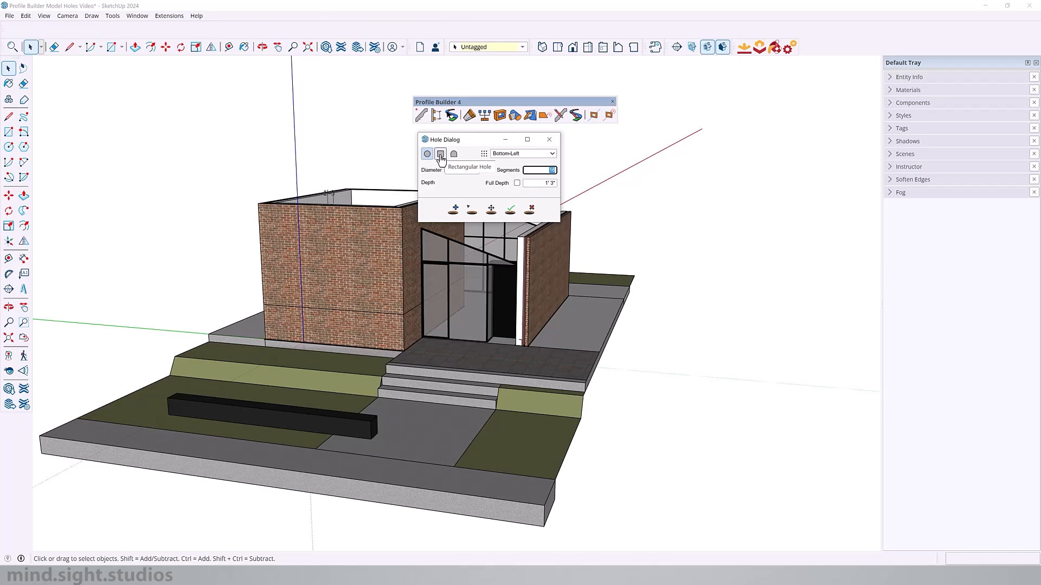
- Set a rectangular hole 12' wide by 7' high anchored at its bottom-left corner
left_click(440, 153)
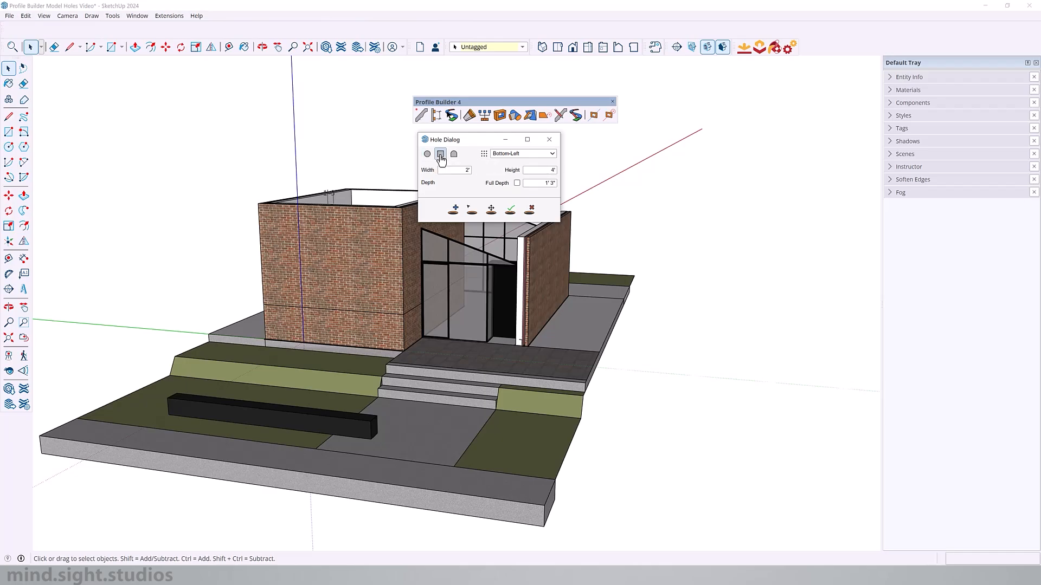
left_click(523, 153)
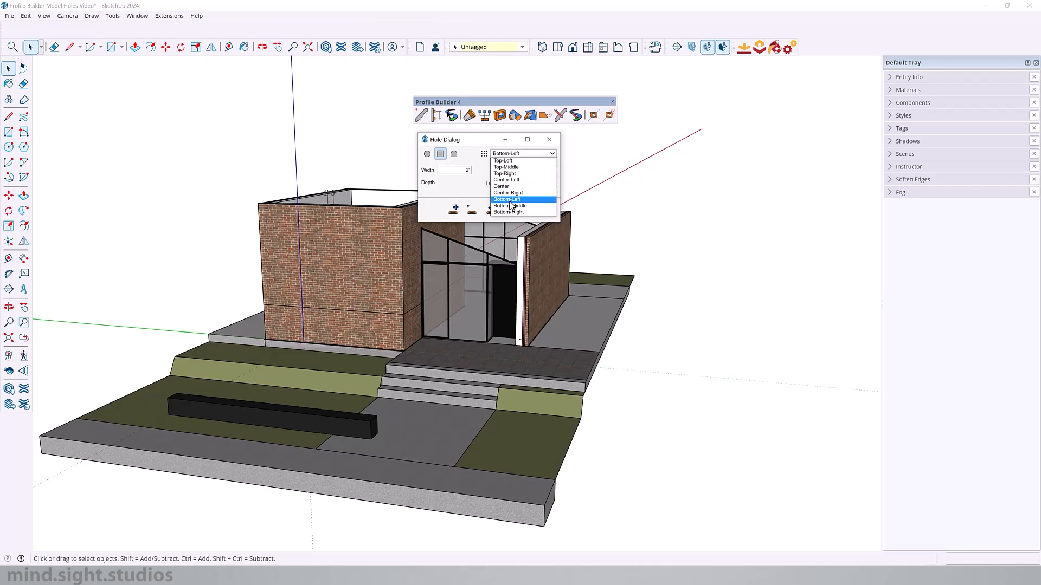
left_click(507, 199)
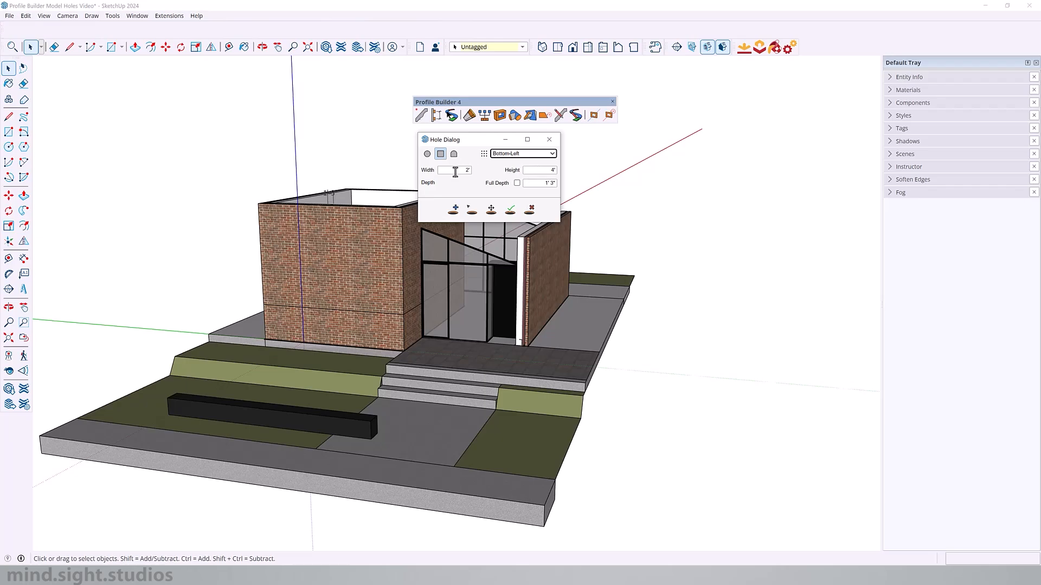
left_click(538, 170)
type("7")
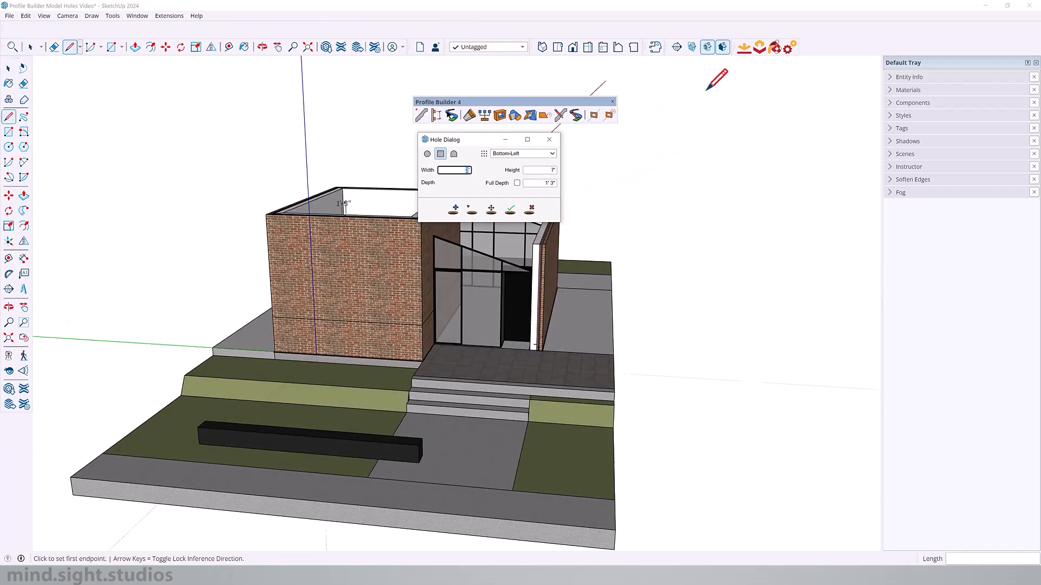
type("12'")
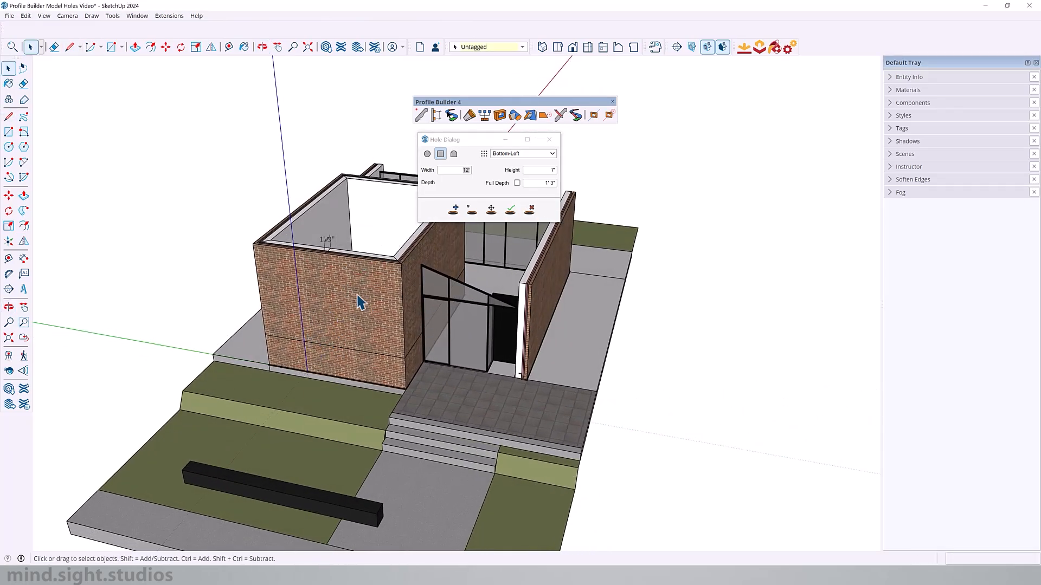
- Select the brick wall assembly as the target for the rectangular opening
left_click(358, 301)
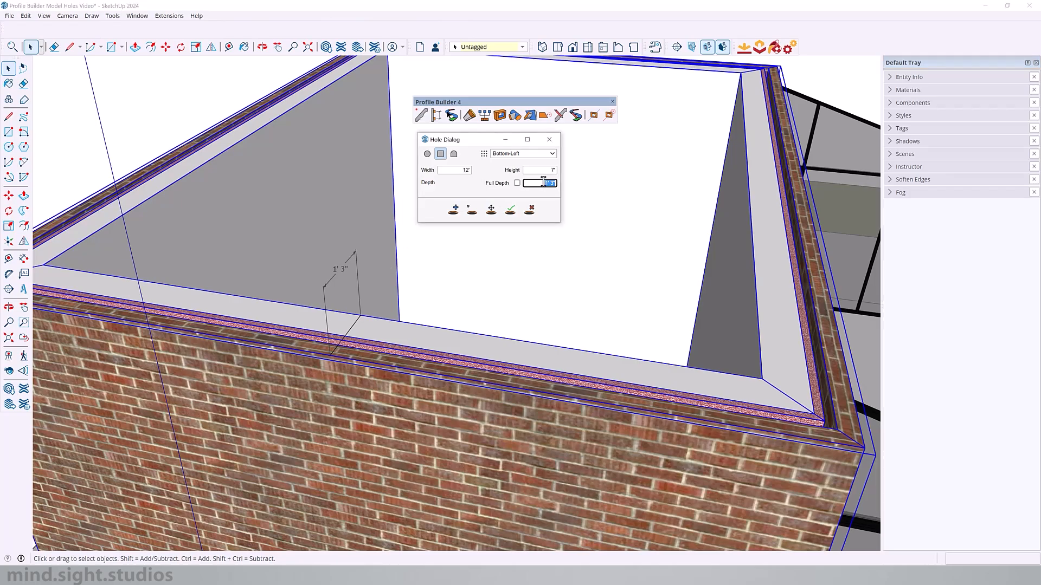
mouse_move(272, 167)
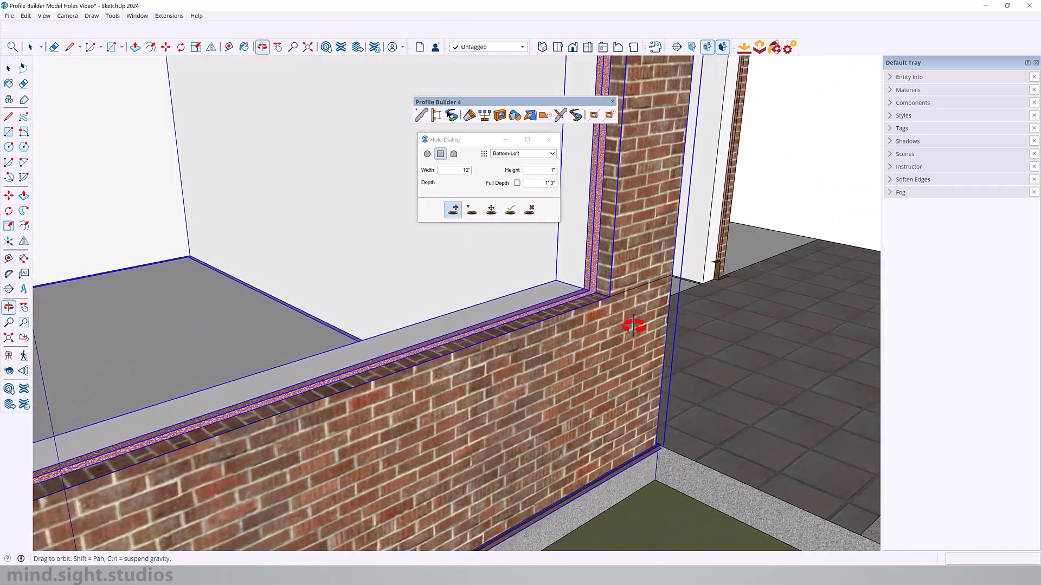
- Orbit to the lower corner of the brick wall with the 12' by 7' hole previewed
left_click_drag(634, 325, 531, 272)
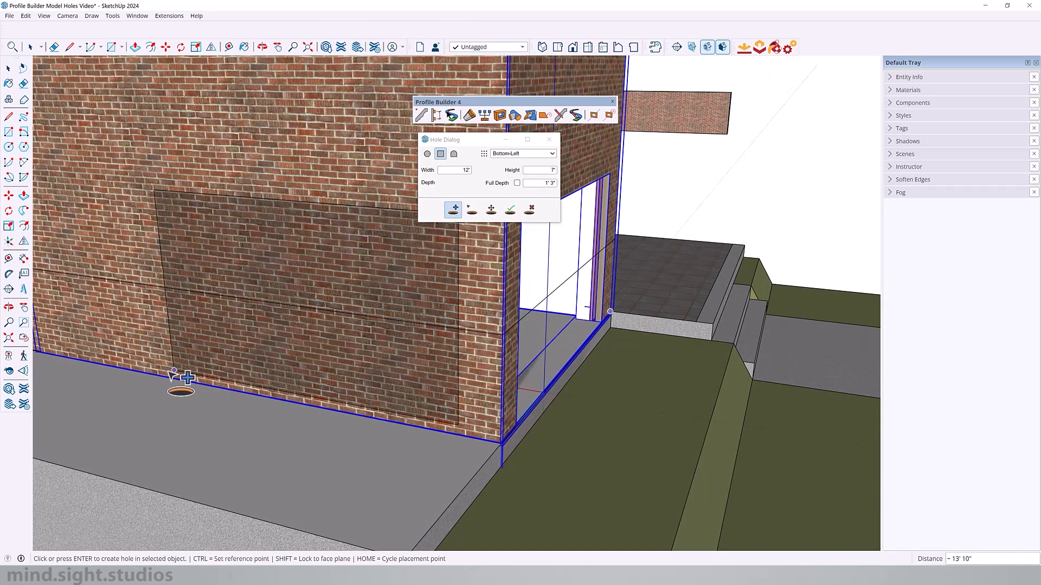
- Anchor the rectangular hole at its bottom-right corner to match the wall's outer corner
left_click(551, 153)
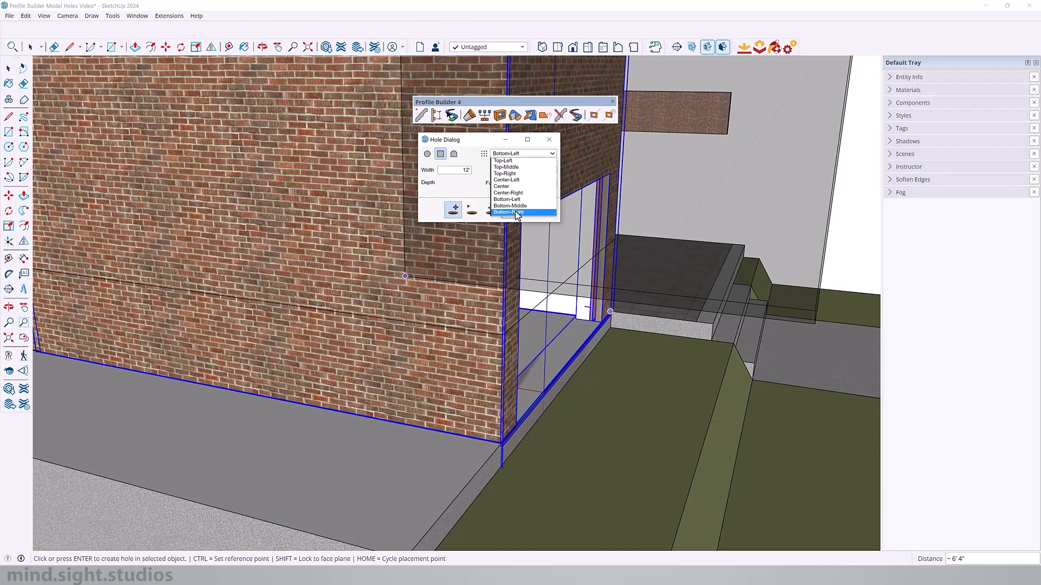
left_click(510, 213)
type("1'6")
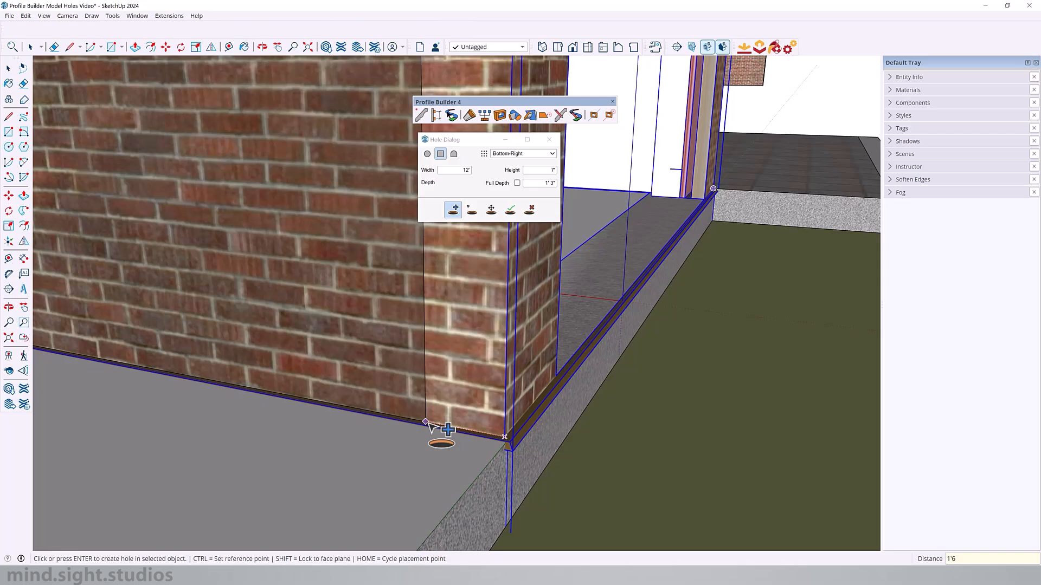
mouse_move(391, 398)
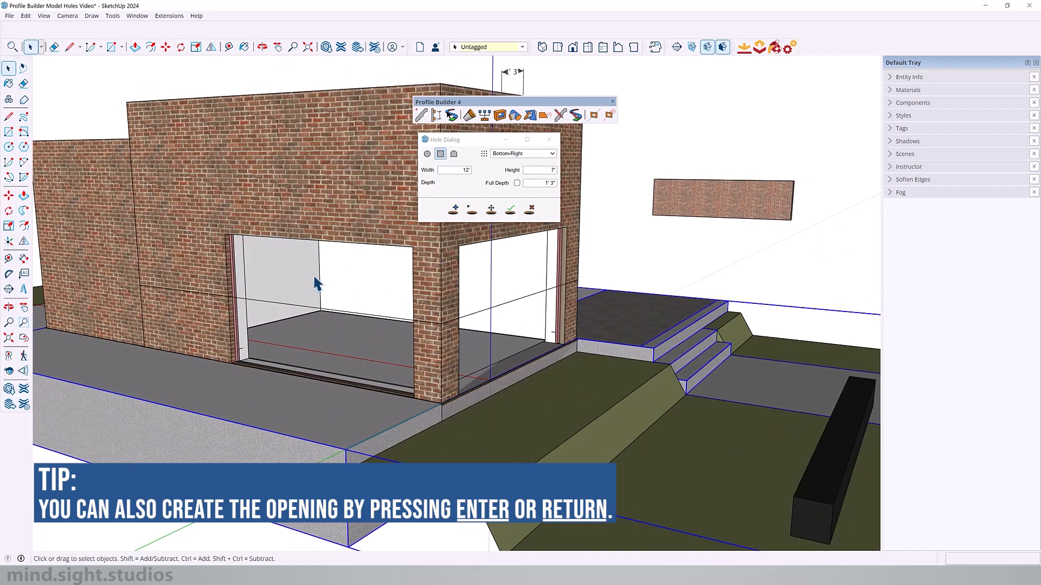
mouse_move(370, 266)
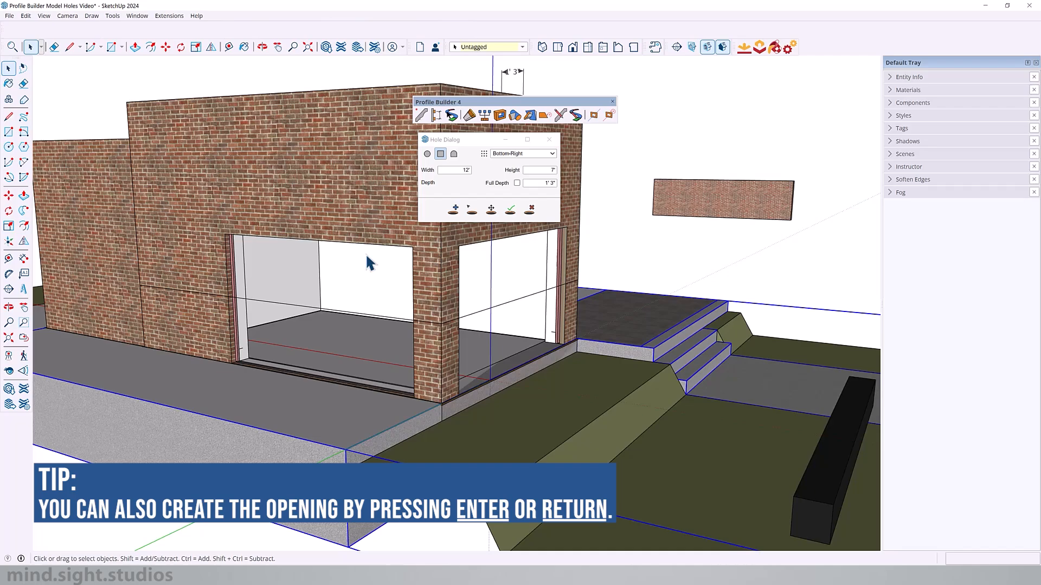
- Set a center-anchored 3' circular hole with the full-depth option toggled
left_click(427, 153)
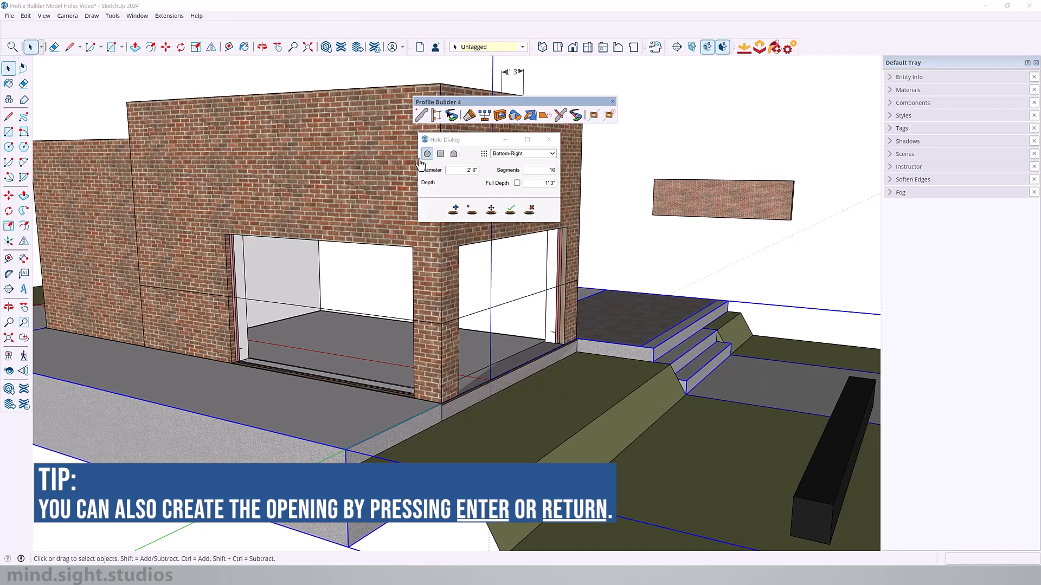
mouse_move(427, 153)
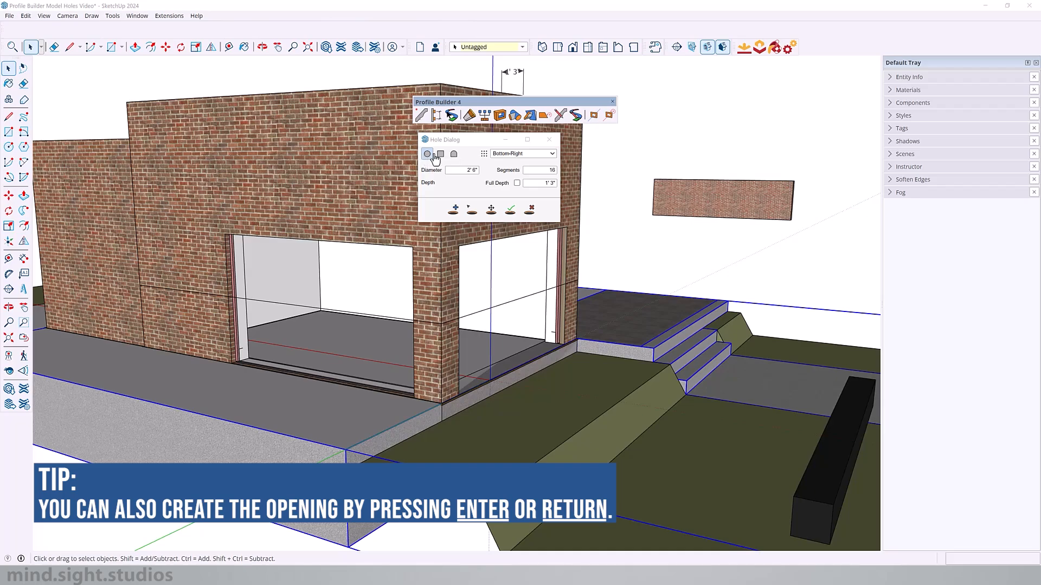
left_click(523, 153)
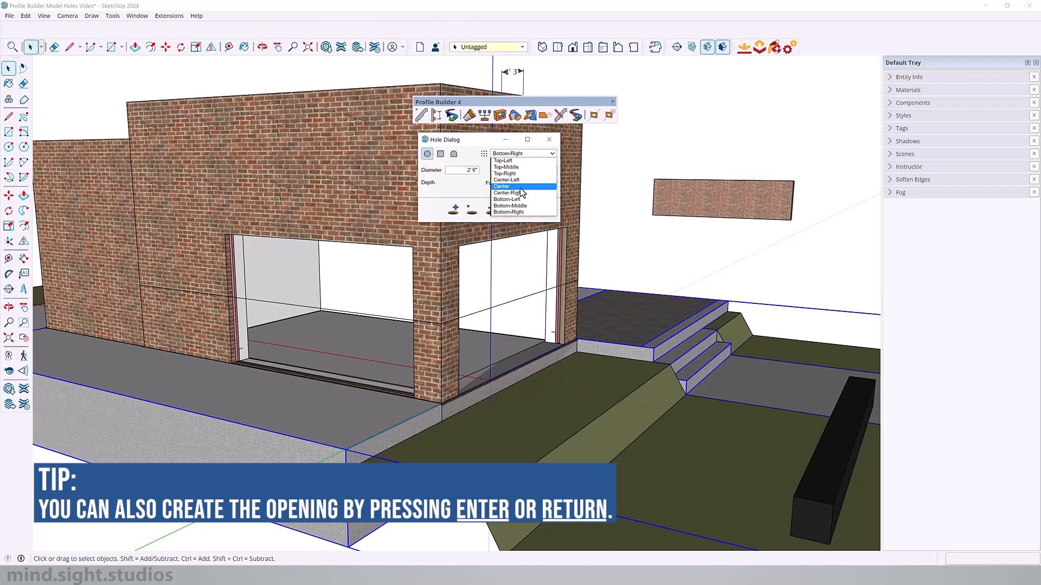
left_click(501, 186)
type("3'")
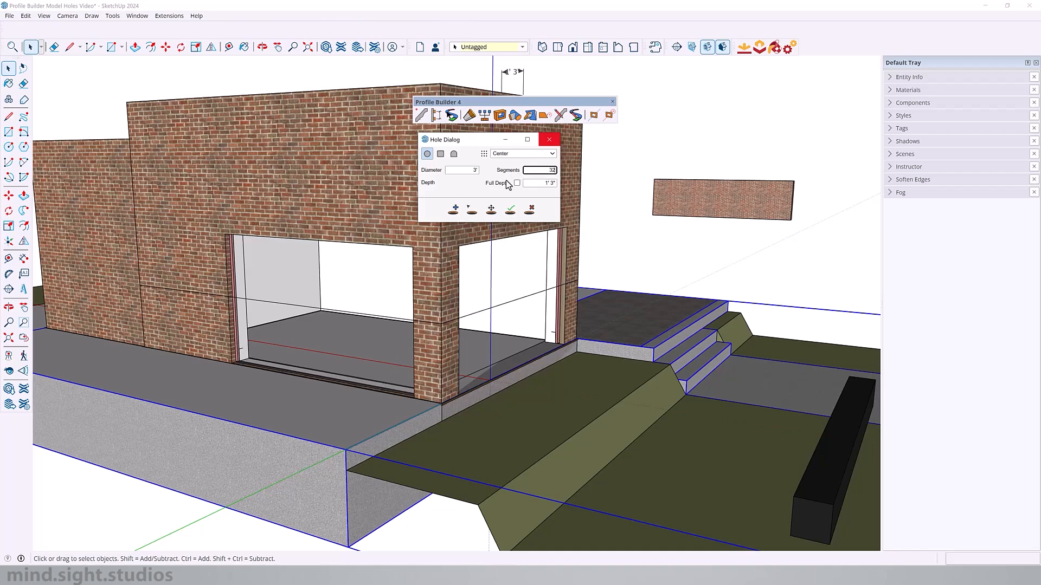
left_click(518, 183)
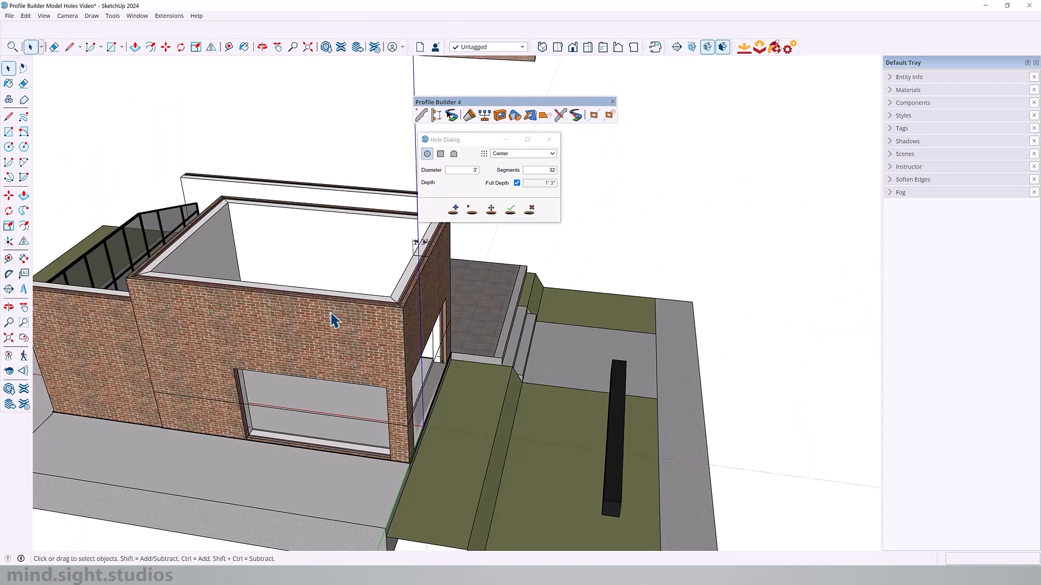
- Select the upper brick wall and place the round opening on it
left_click(454, 209)
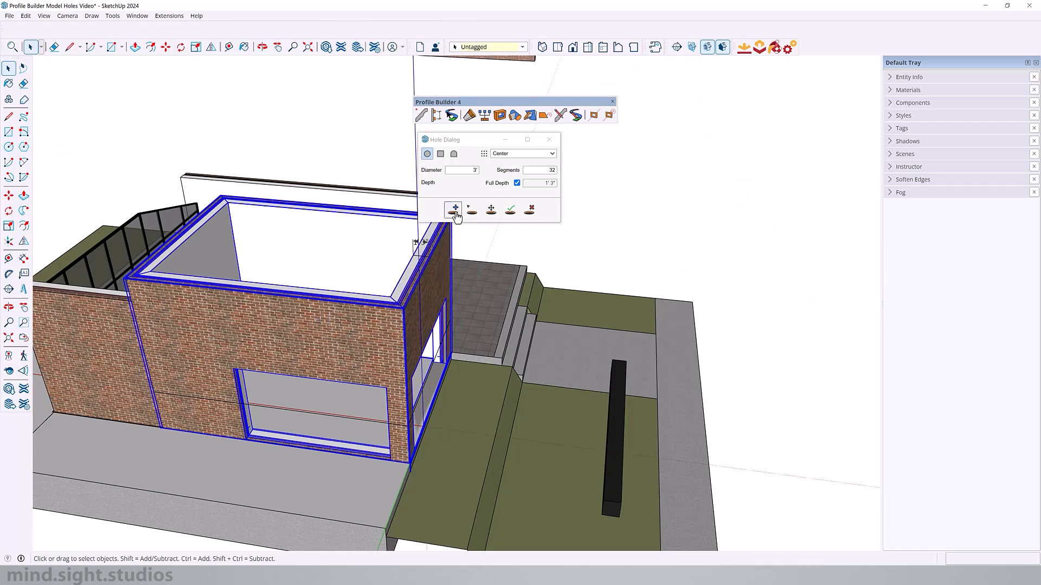
left_click(453, 209)
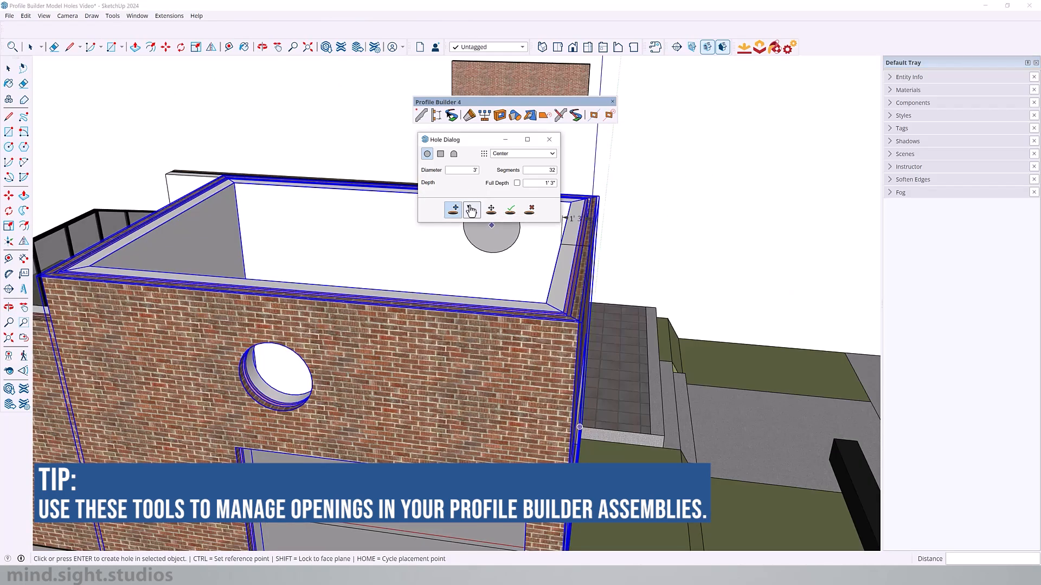
- Pick the round opening with Select Holes and move it along the brick wall, then switch to Remove Holes
left_click(472, 209)
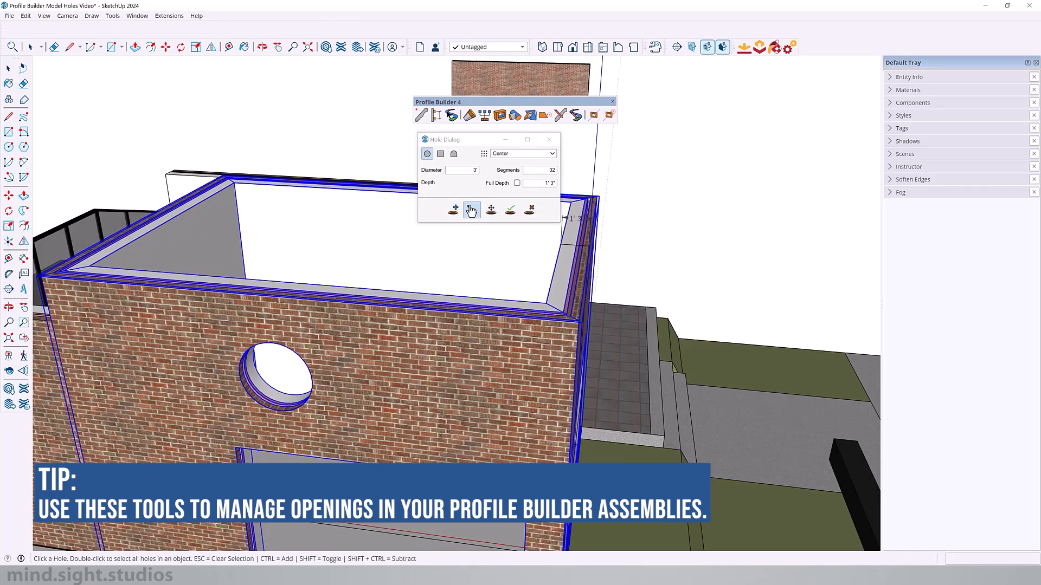
left_click(471, 209)
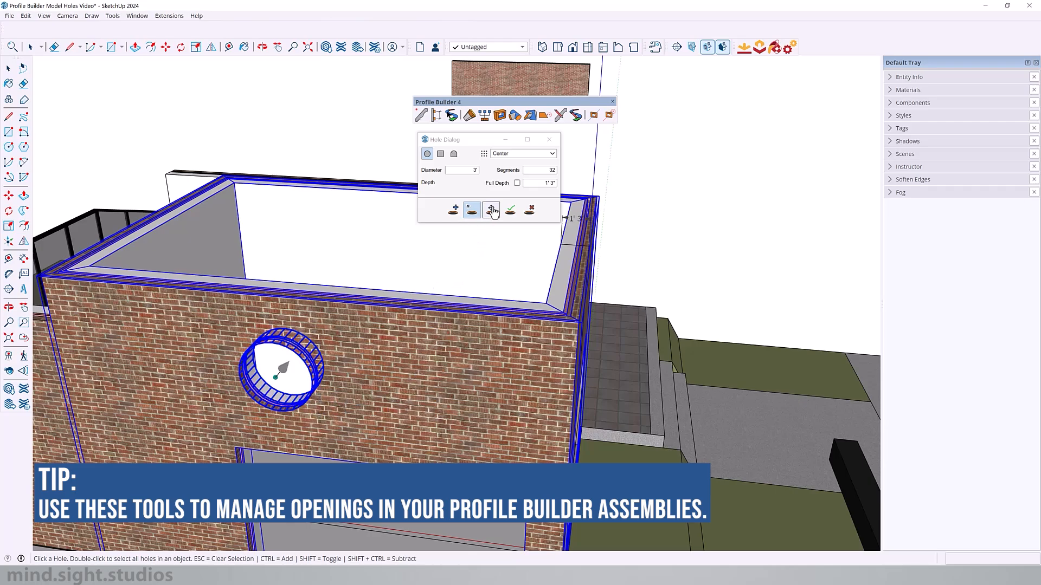
left_click(490, 210)
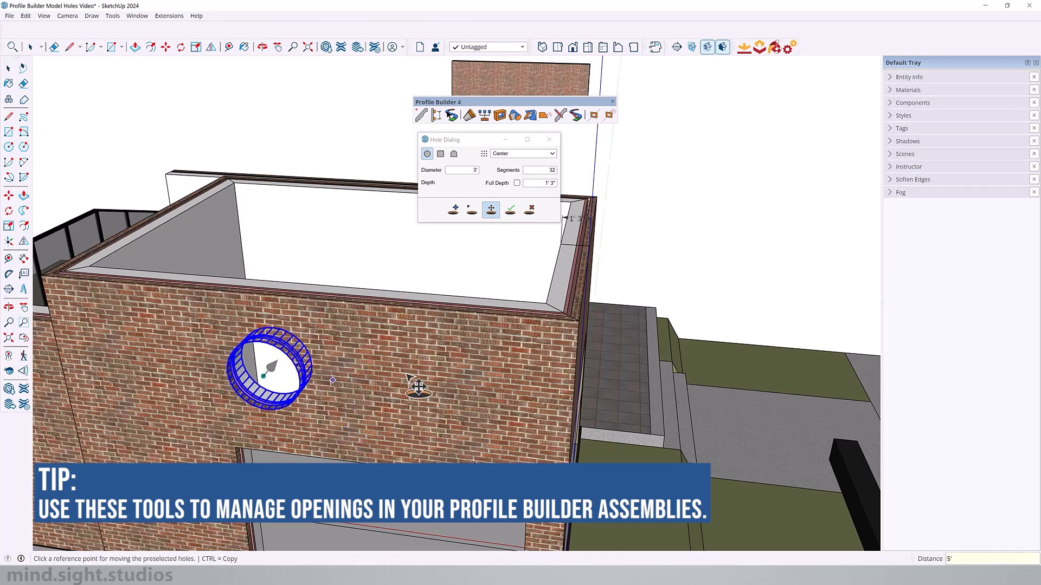
left_click(463, 170)
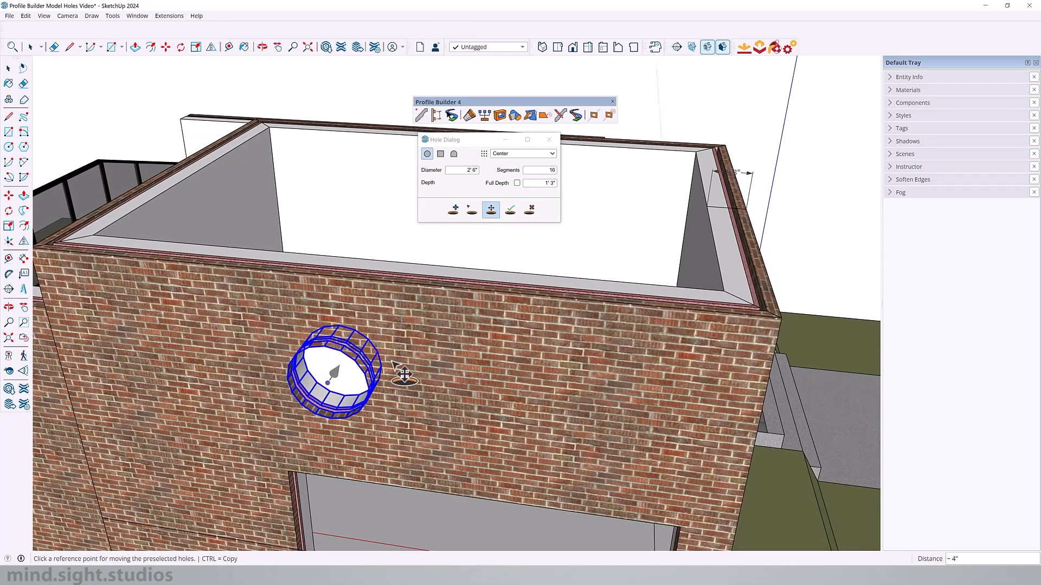
left_click(530, 209)
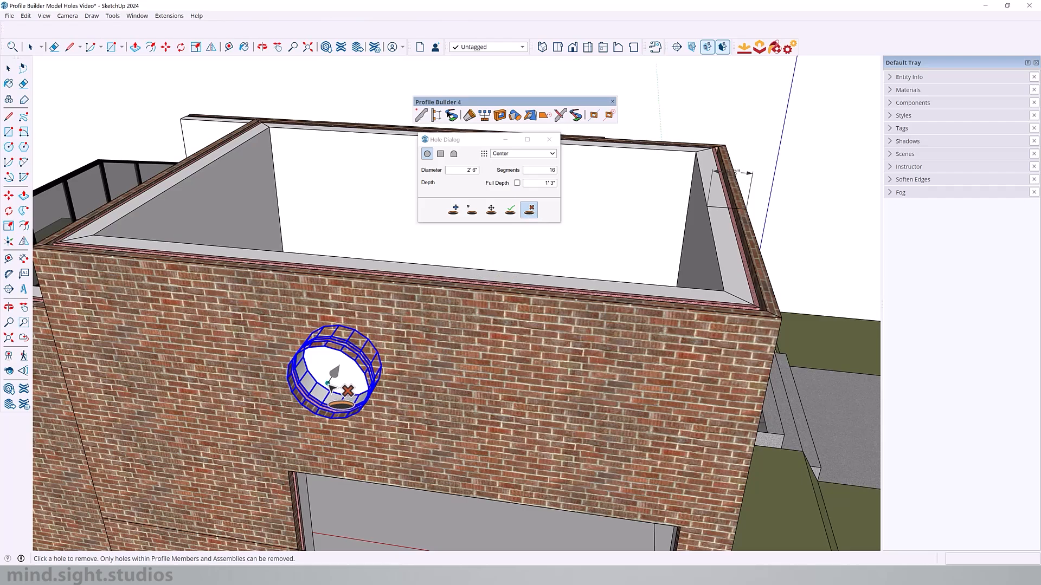
- Remove the round opening, then anchor the 4'x4' rectangular hole at its bottom middle
left_click(335, 369)
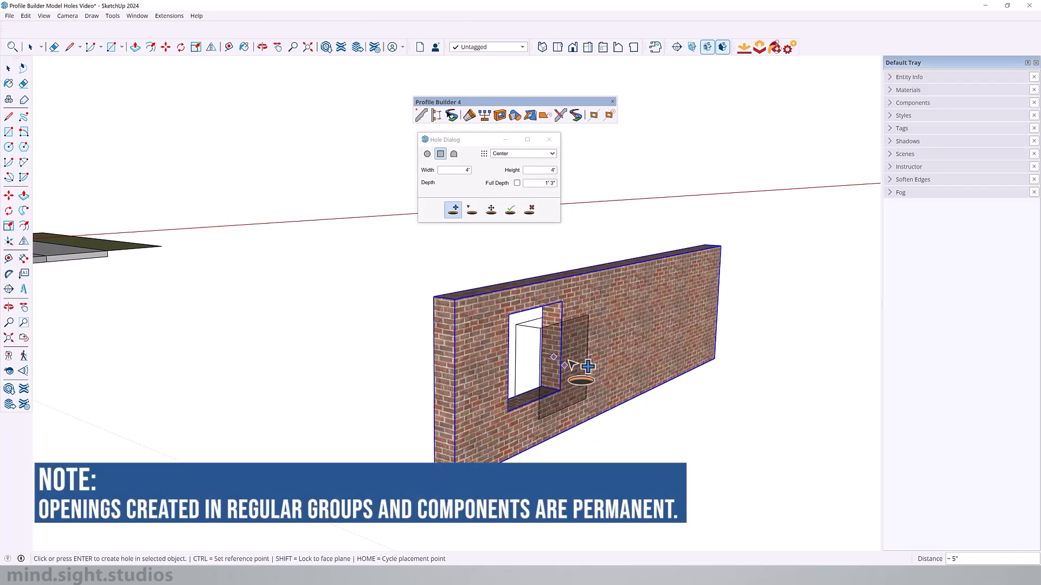
left_click(523, 153)
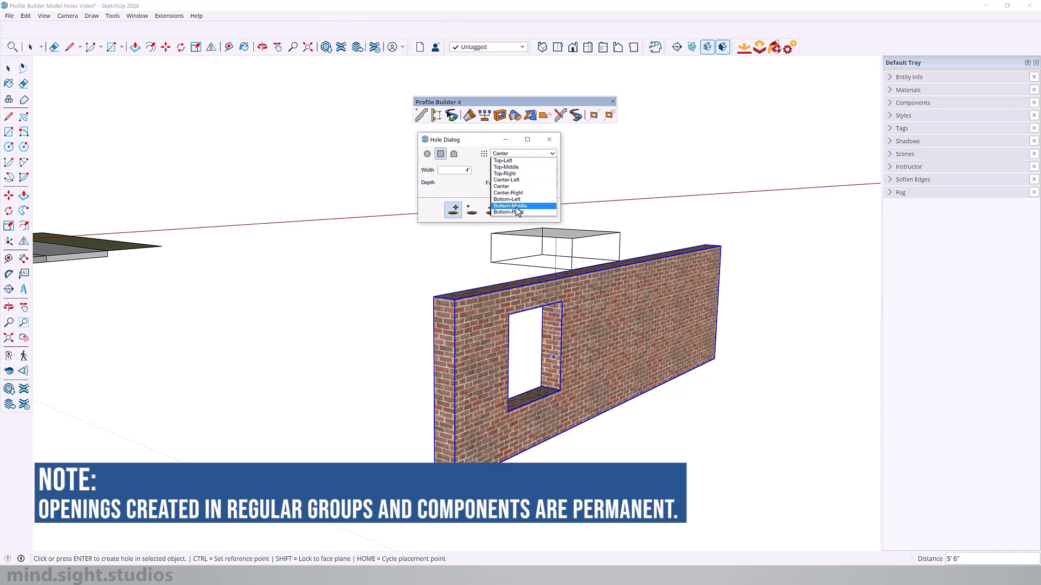
left_click(507, 198)
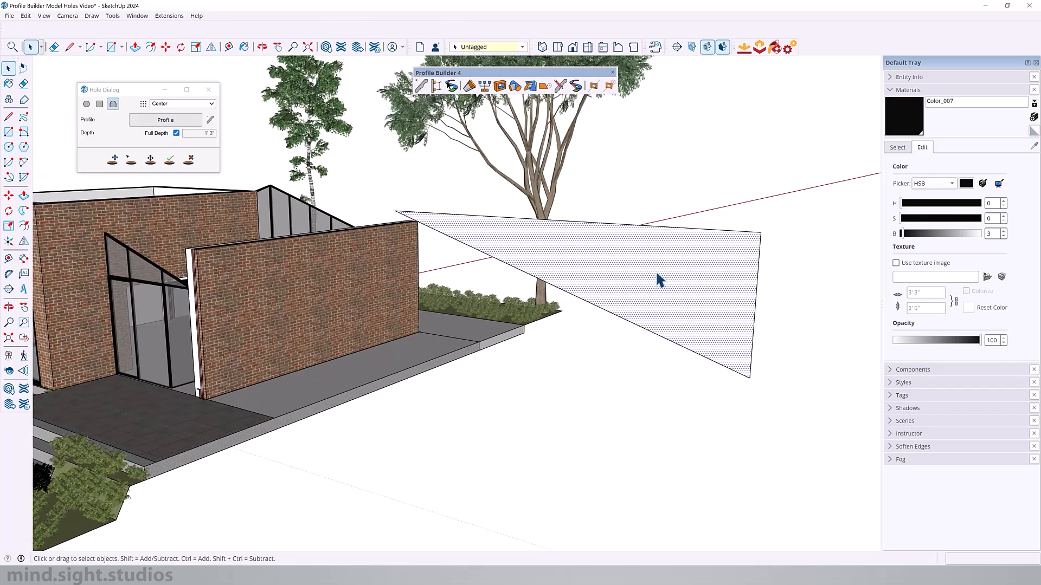
mouse_move(685, 285)
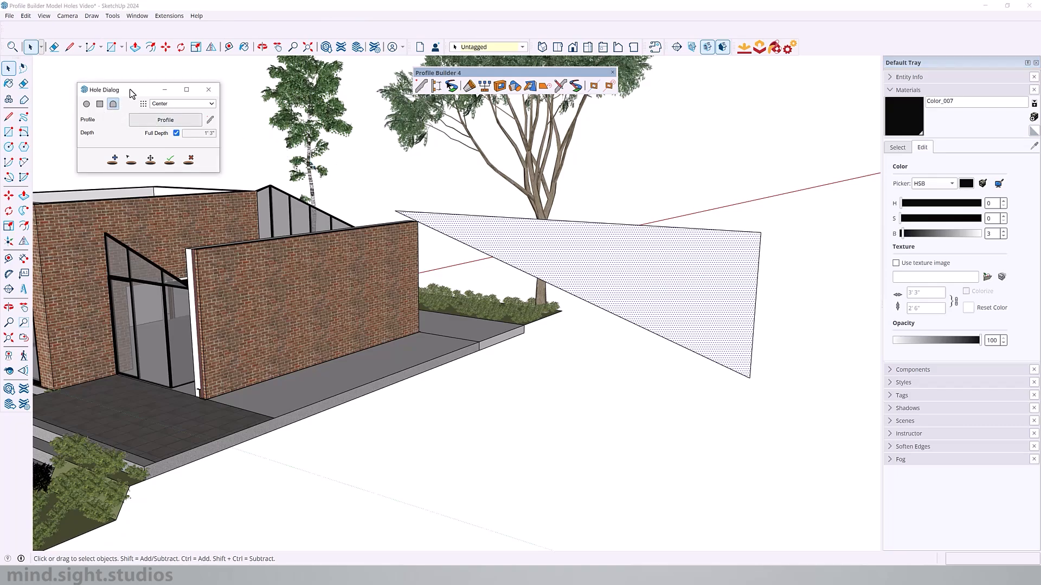
- Drag the Hole Dialog with custom full-depth profile settings nearer the model
left_click_drag(100, 90, 204, 122)
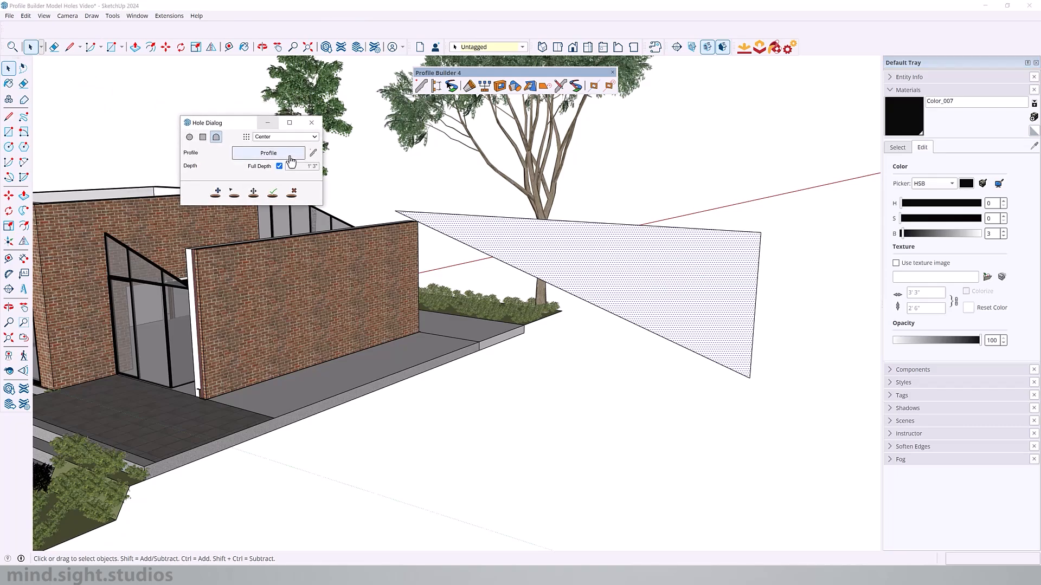
mouse_move(313, 153)
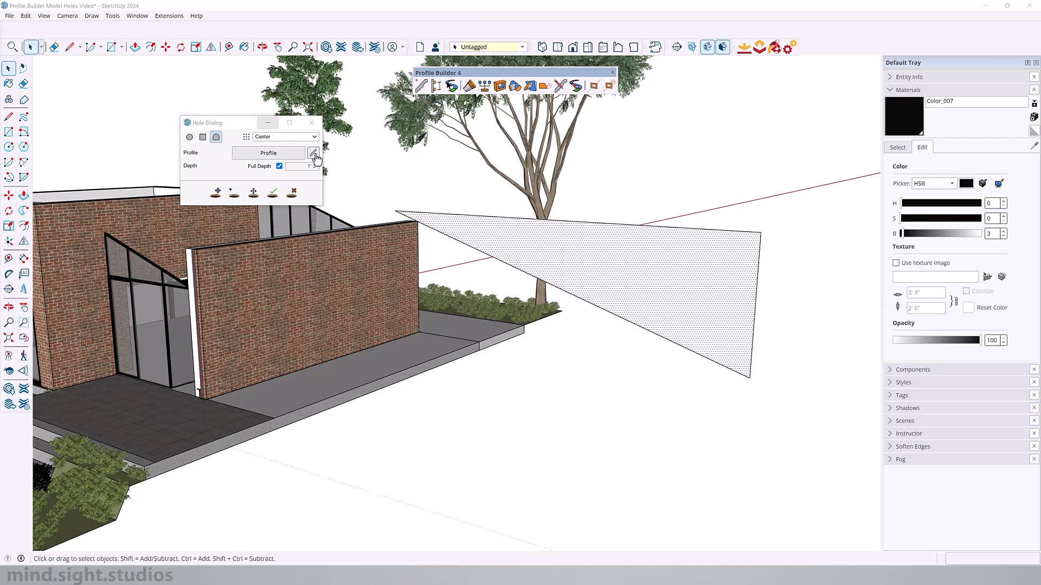
- Capture the triangular face as a new profile named 'Roof Pitch', anchored at its top-left corner
left_click(313, 153)
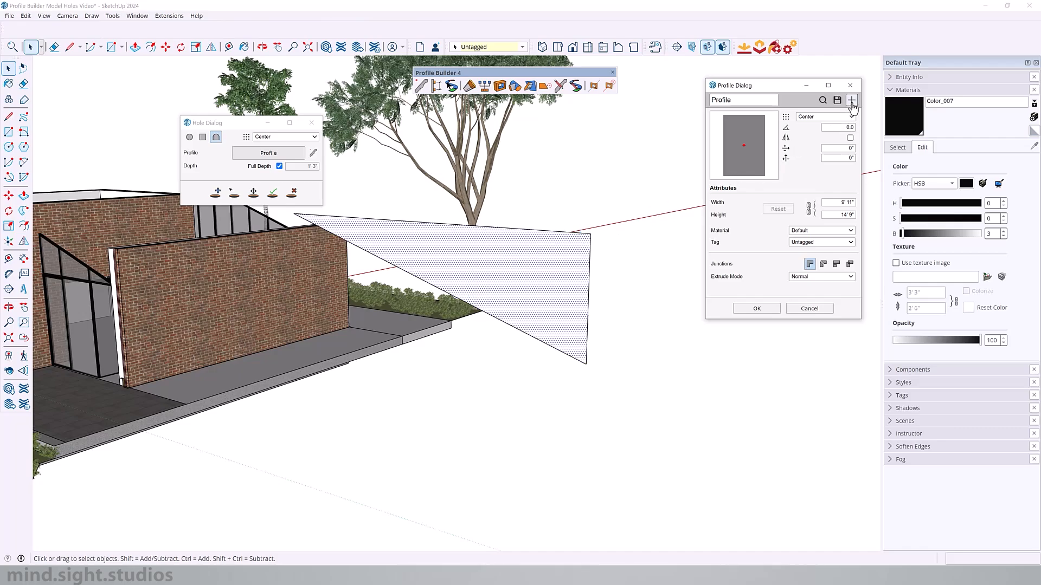
left_click(852, 100)
type("r")
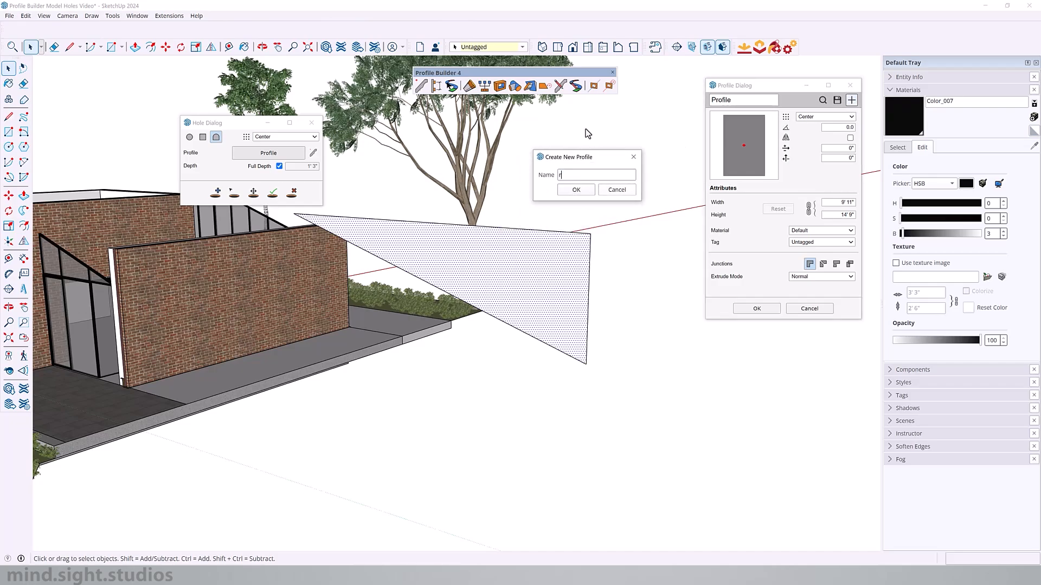
type("Roof Pitch")
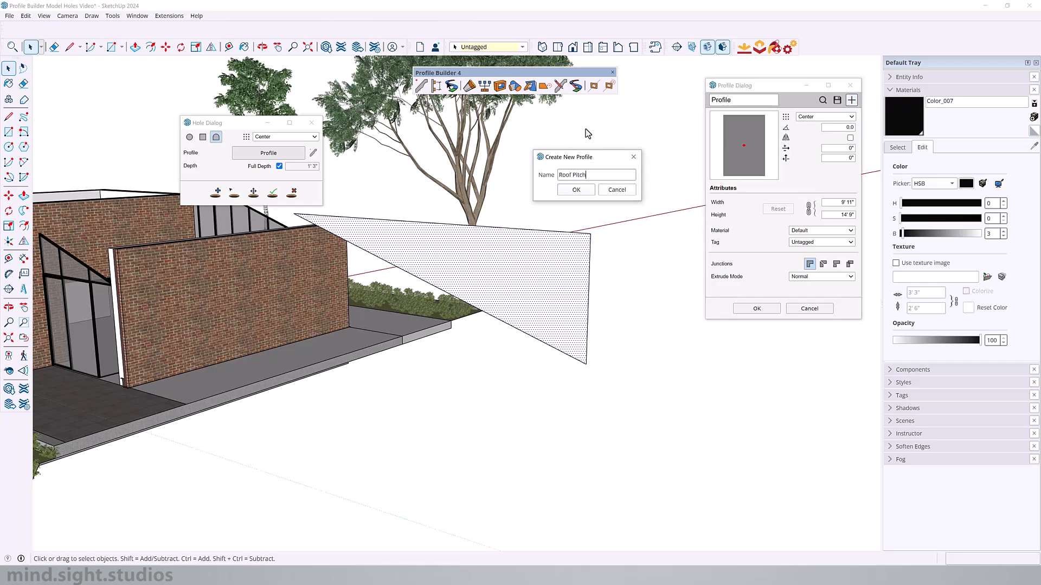
left_click(574, 189)
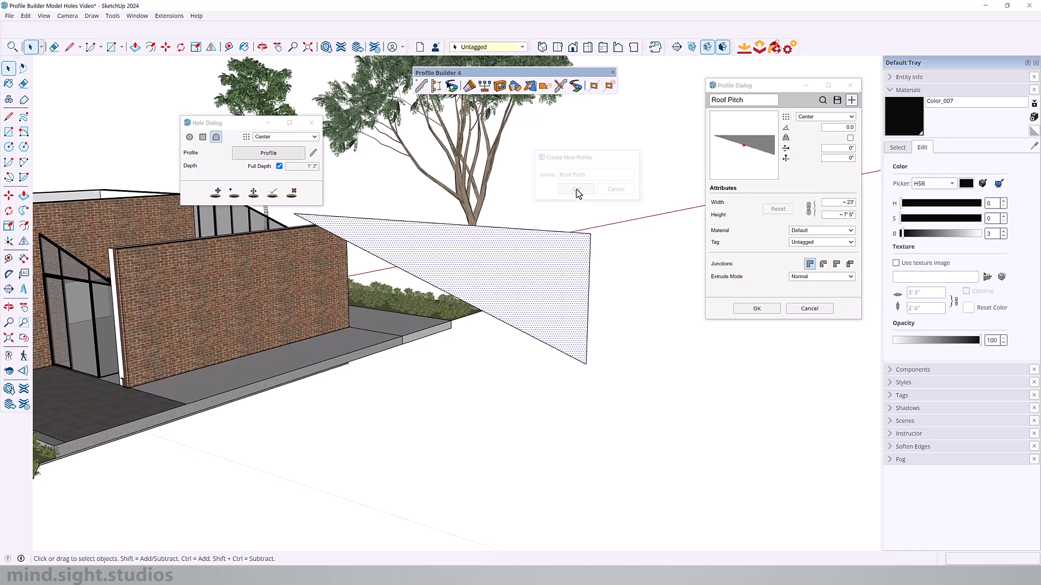
left_click(575, 189)
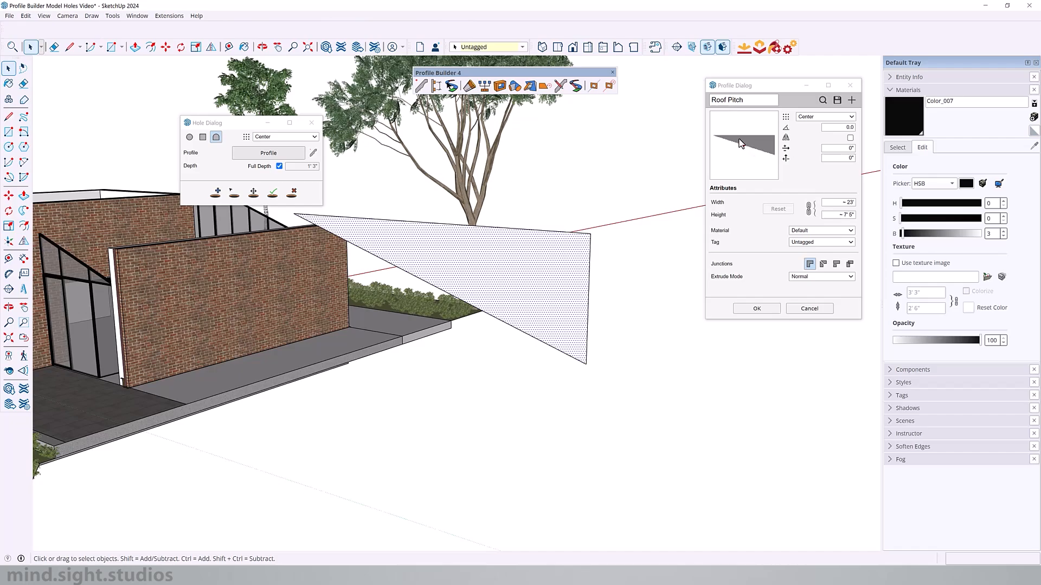
mouse_move(749, 148)
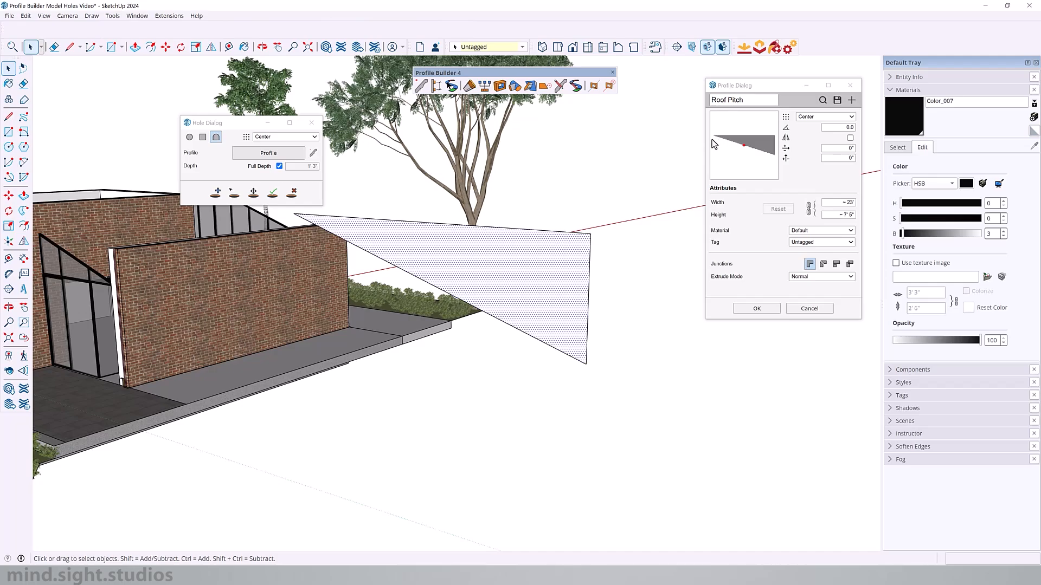
mouse_move(714, 143)
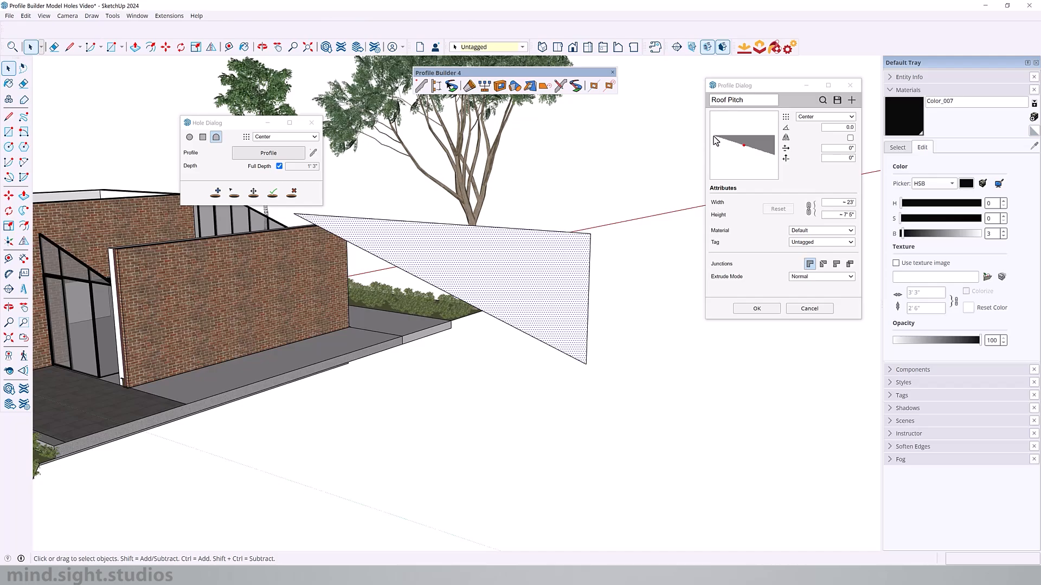
left_click(825, 118)
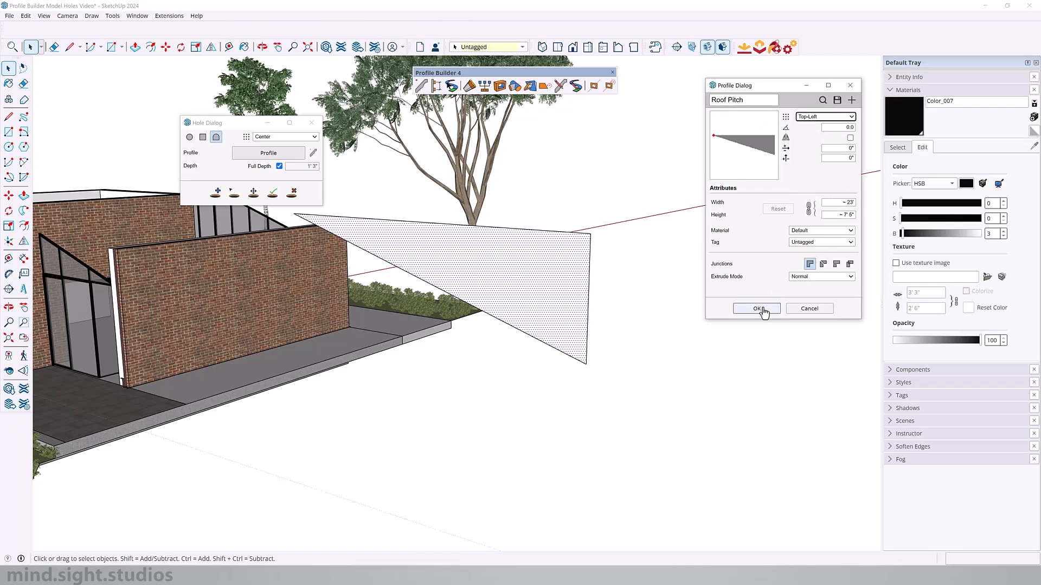
- Save the Roof Pitch profile and cut it into the brick walls, including the narrow wall beside the entry
left_click(755, 309)
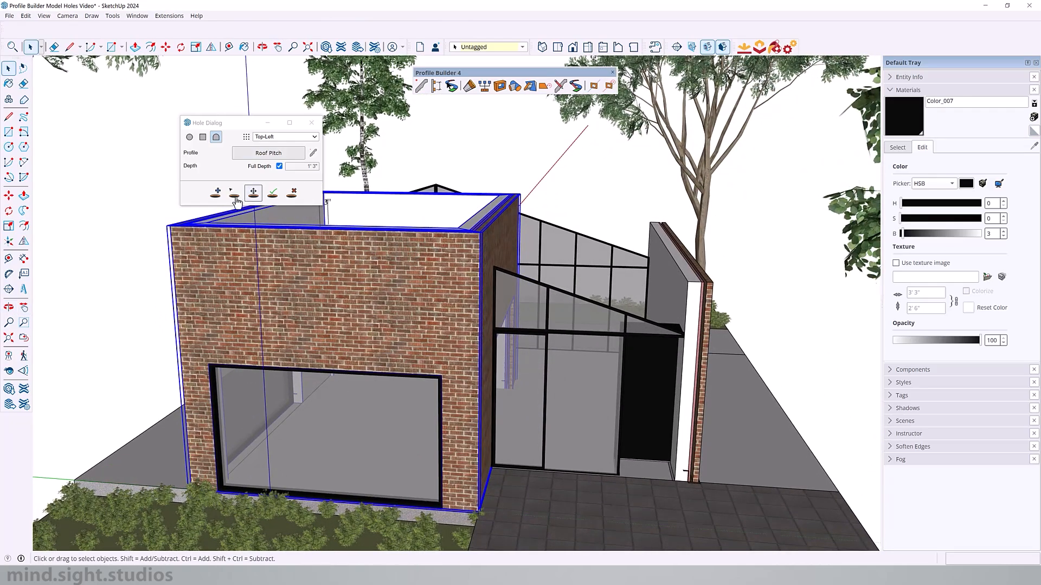
left_click(214, 193)
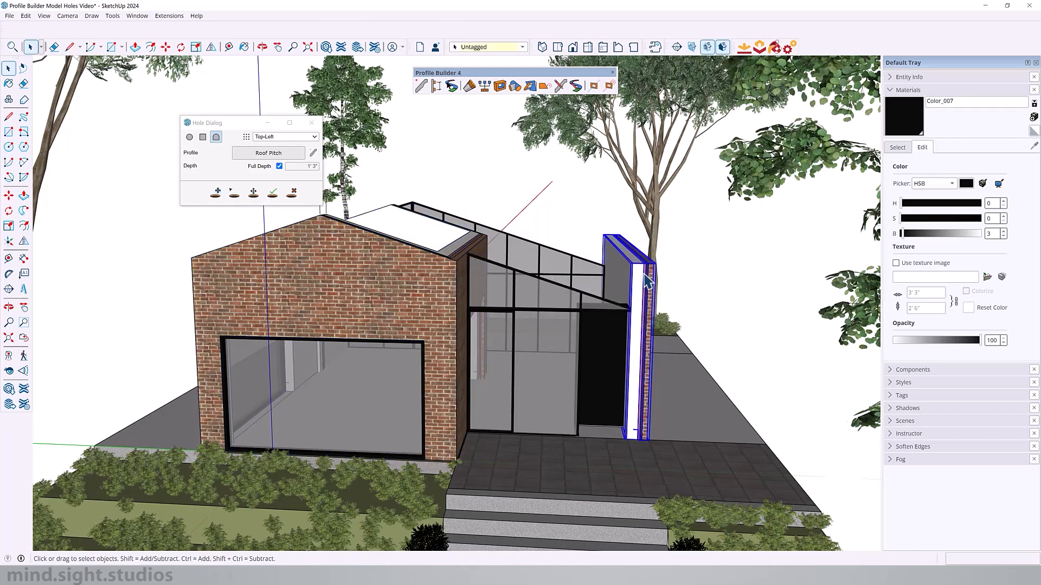
left_click(216, 192)
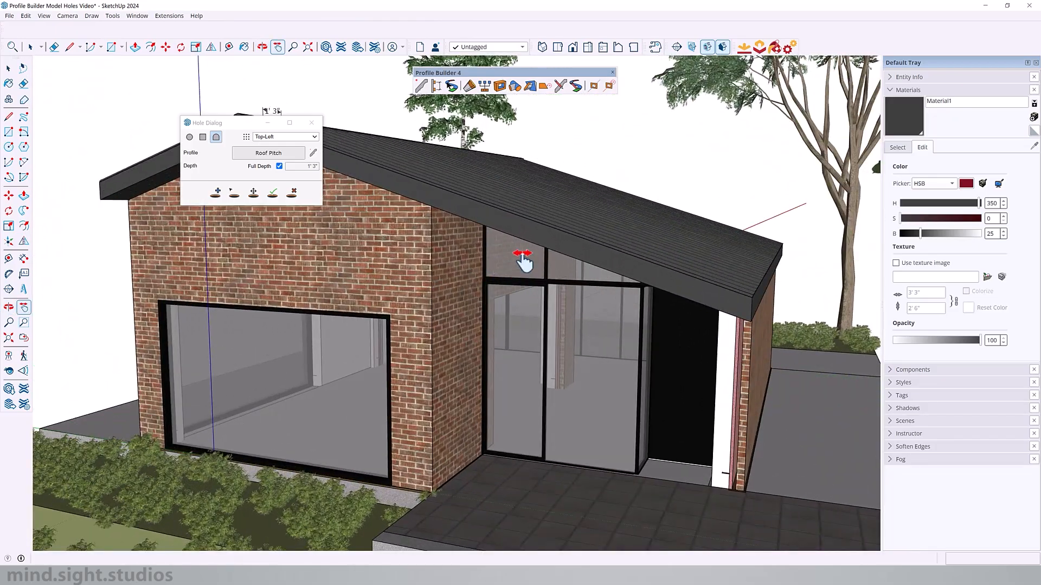
left_click_drag(525, 266, 604, 306)
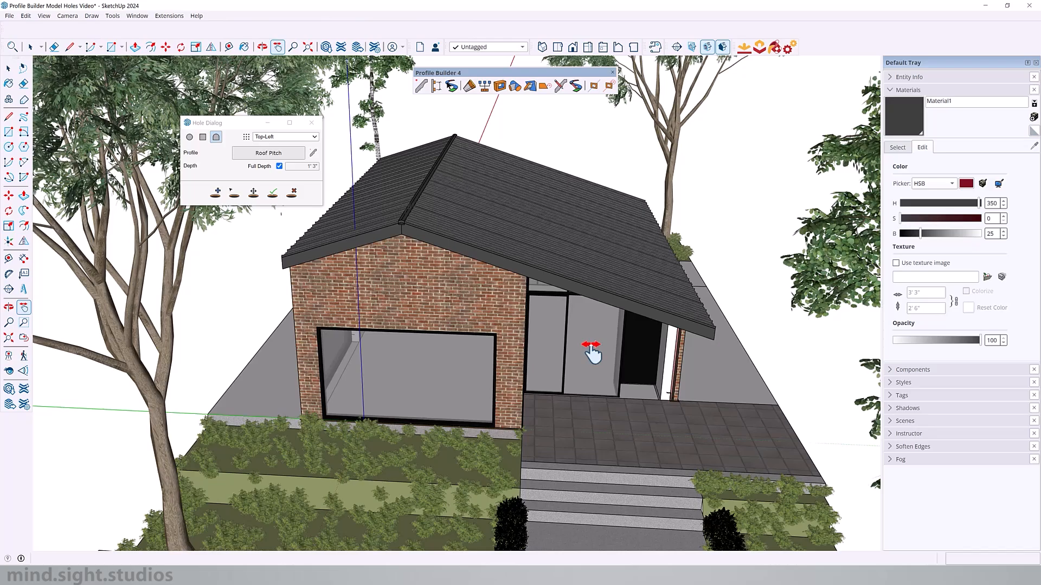
left_click_drag(590, 351, 525, 397)
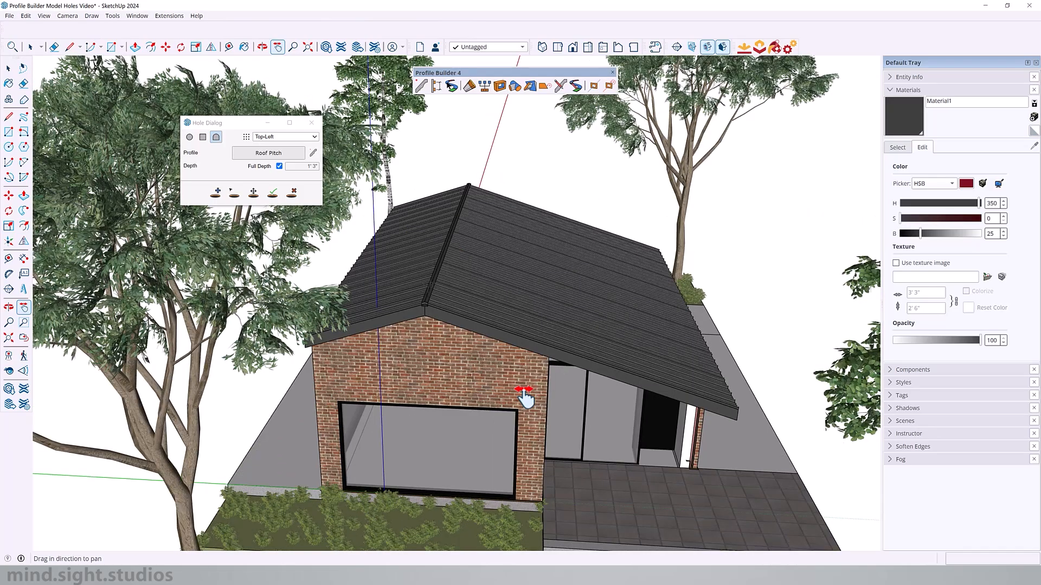